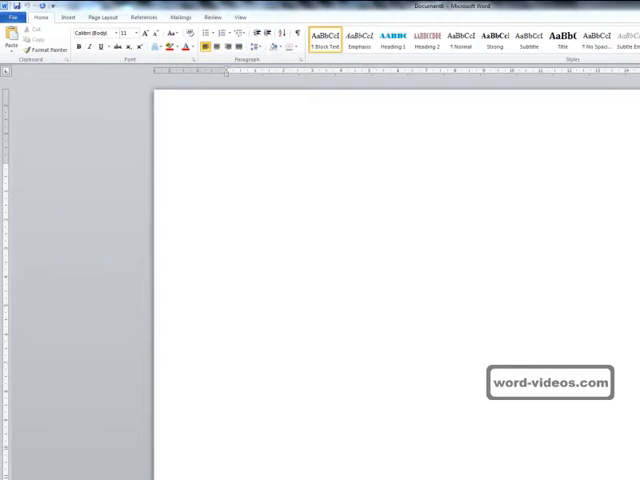
mouse_move(400, 128)
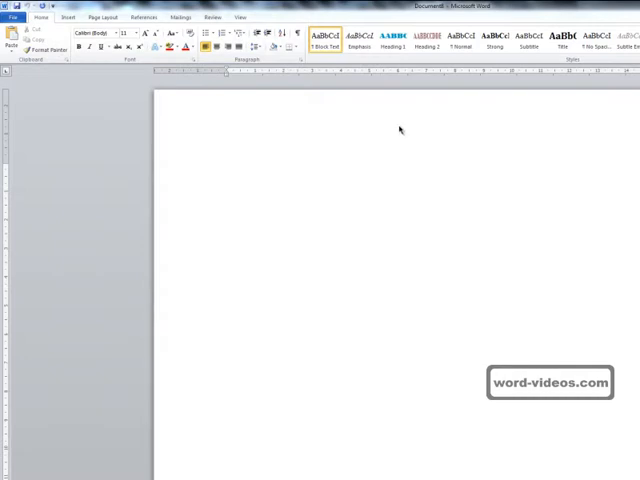
mouse_move(582, 281)
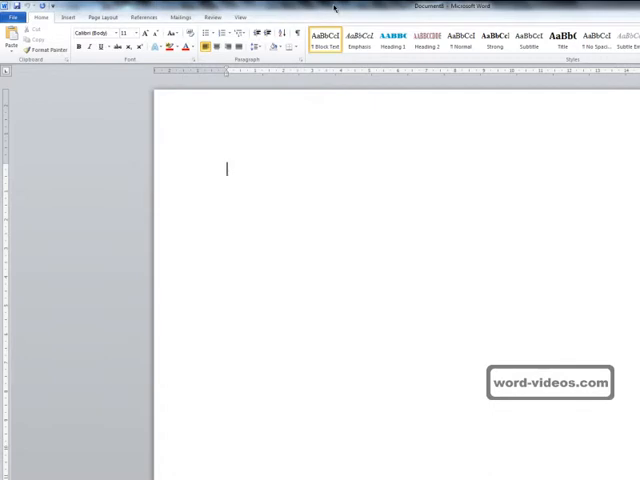
Show the available templates, glance at Recent templates, then return to the templates home
click(15, 20)
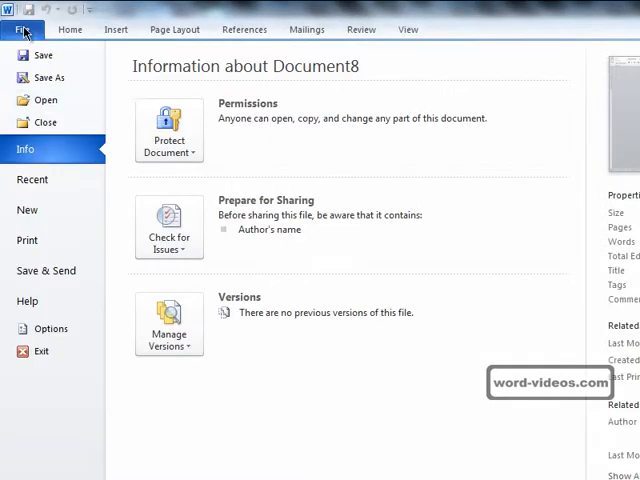
click(27, 210)
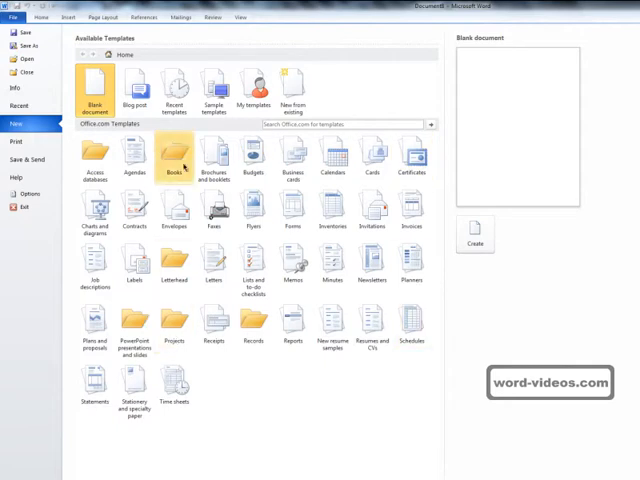
mouse_move(253, 155)
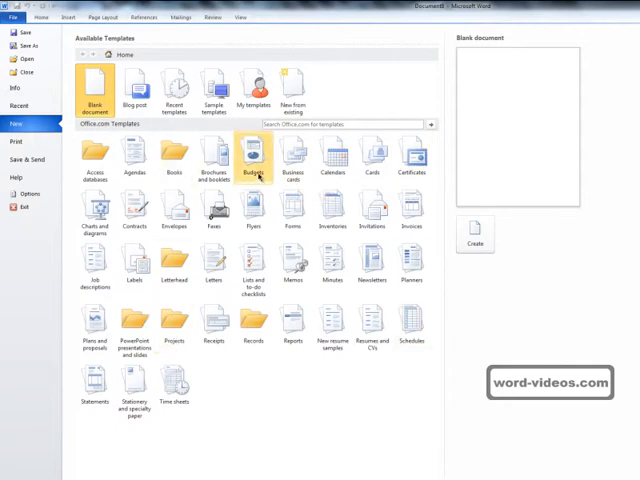
mouse_move(213, 155)
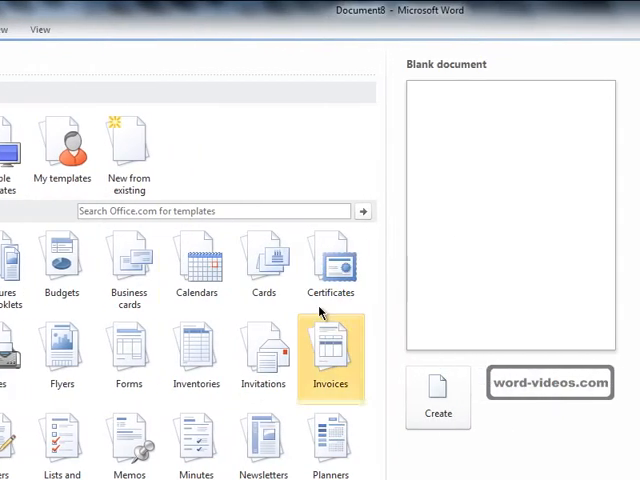
mouse_move(455, 397)
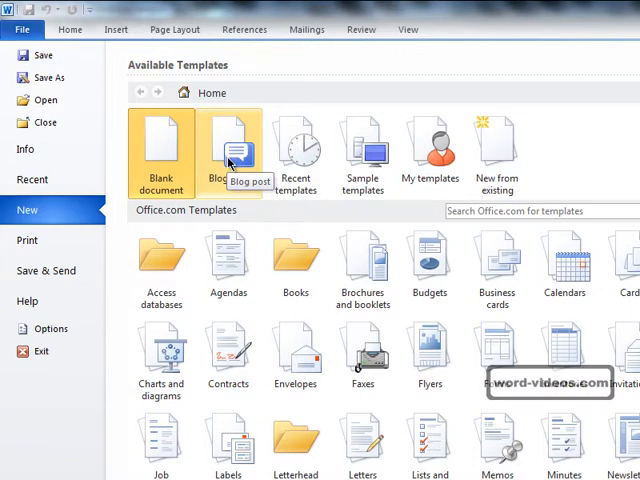
mouse_move(297, 150)
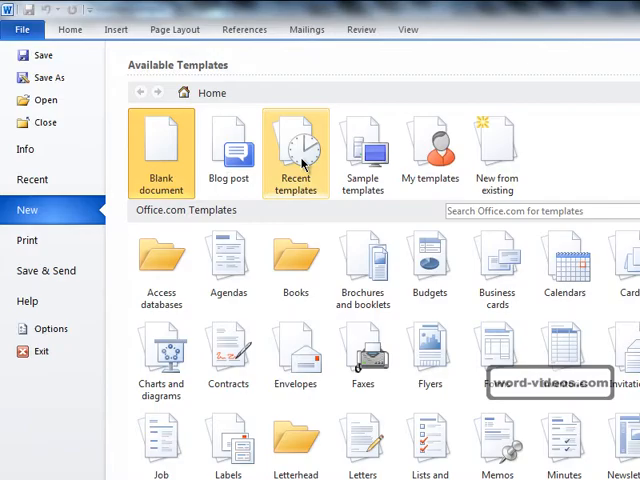
click(295, 145)
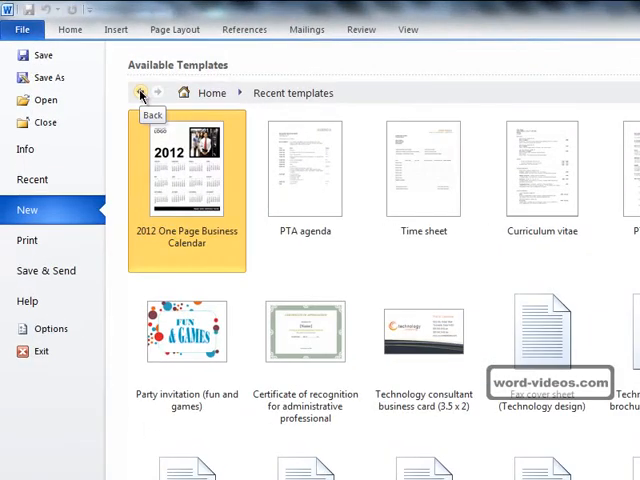
click(139, 92)
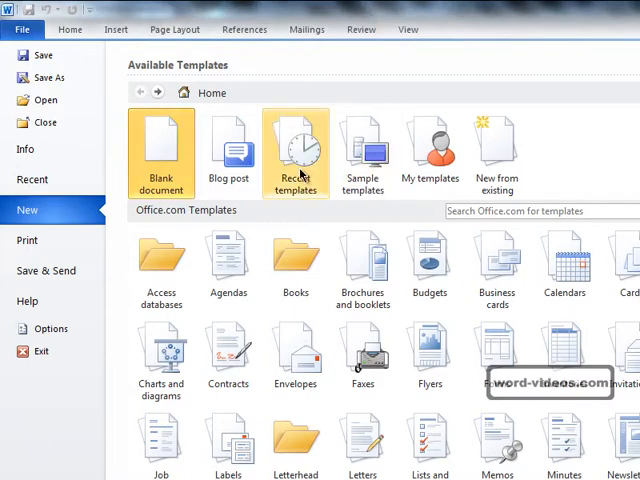
mouse_move(366, 150)
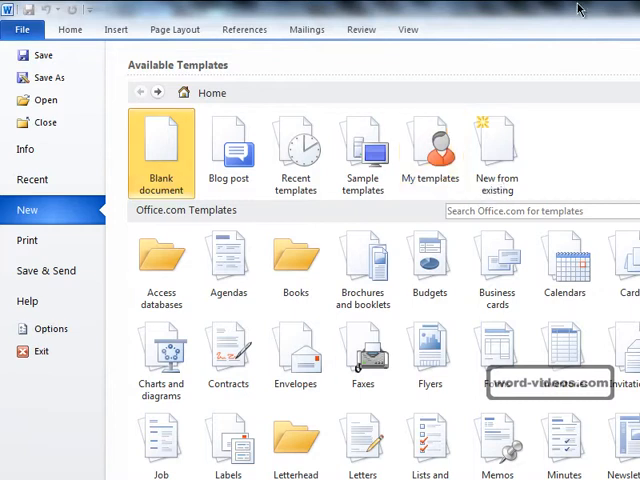
mouse_move(495, 150)
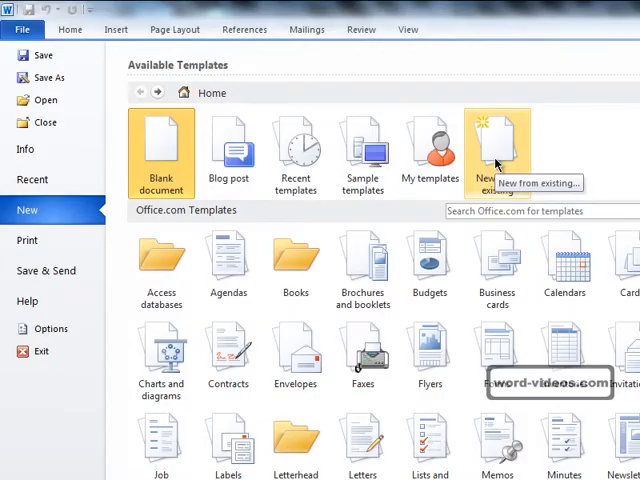
Open the Office.com Agendas category and preview the Meeting agenda template
click(160, 150)
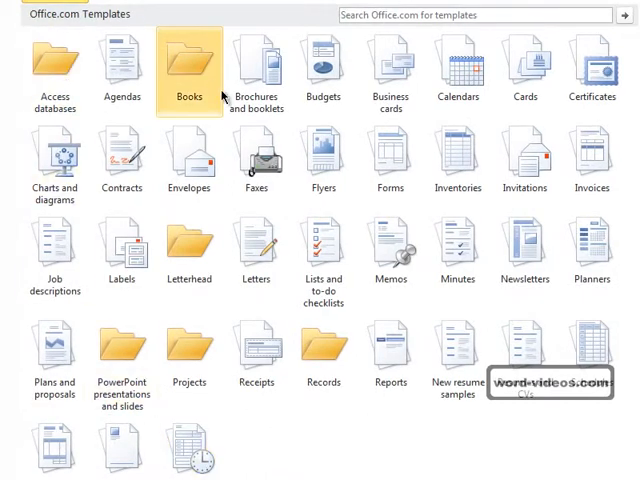
mouse_move(204, 97)
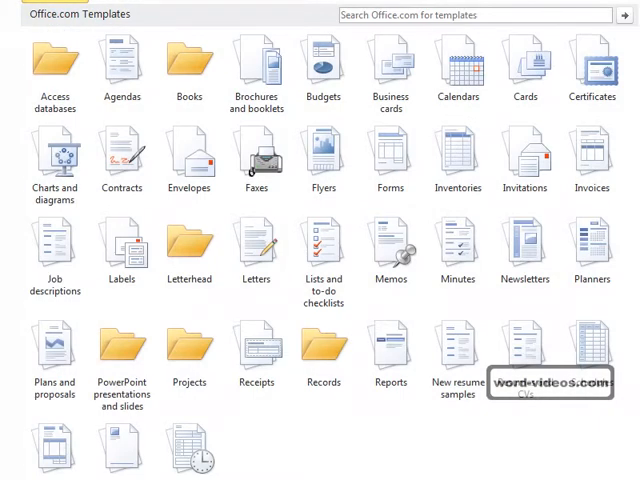
click(122, 62)
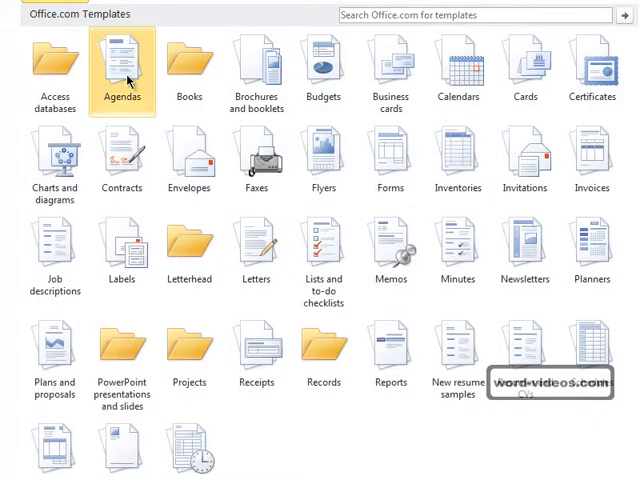
double_click(121, 62)
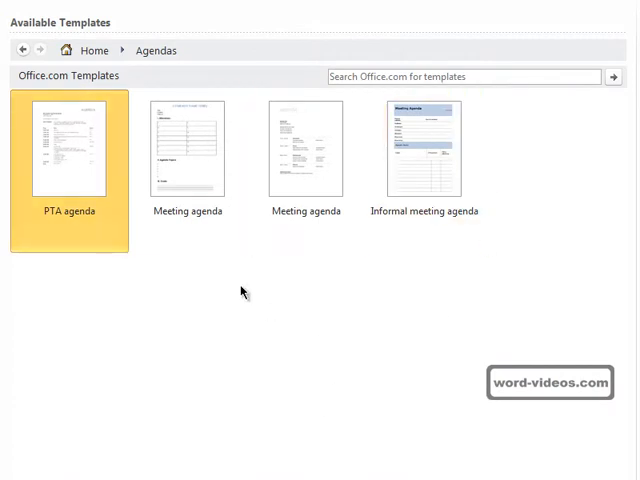
click(186, 148)
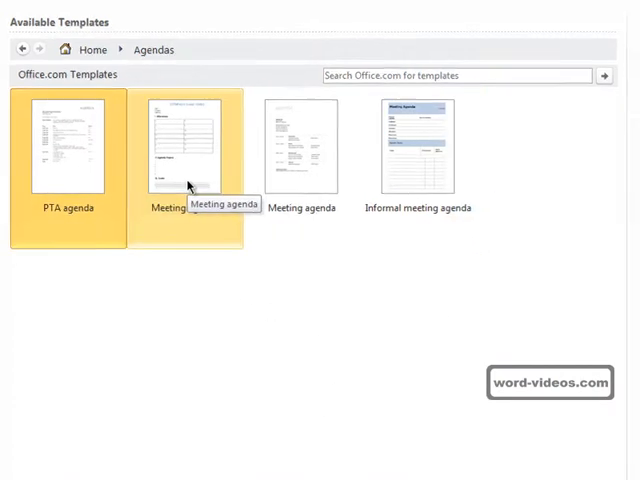
click(184, 145)
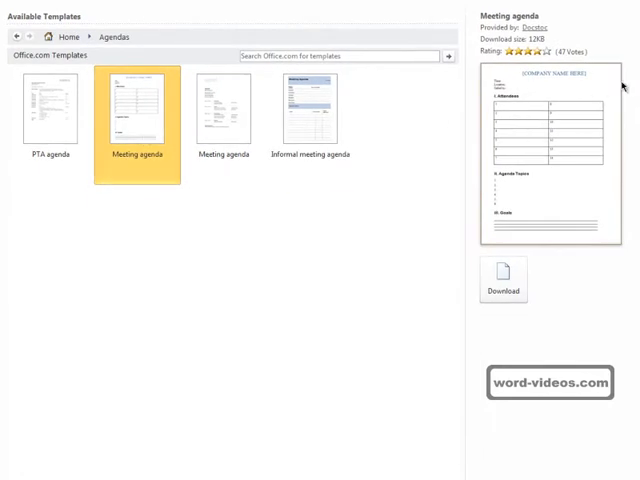
mouse_move(532, 181)
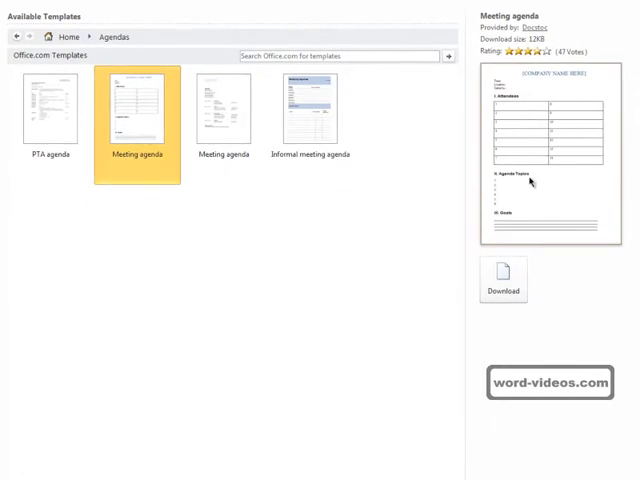
click(10, 14)
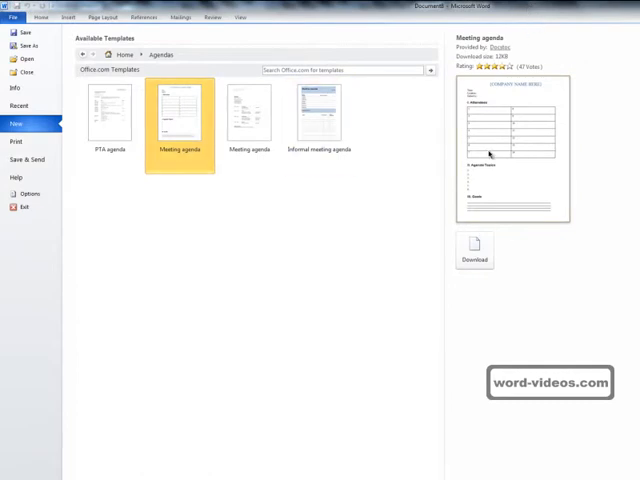
Download the Meeting agenda template as a new document
click(474, 253)
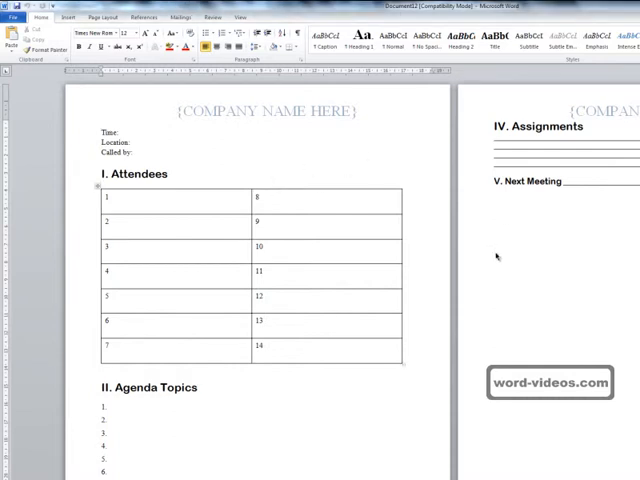
mouse_move(354, 196)
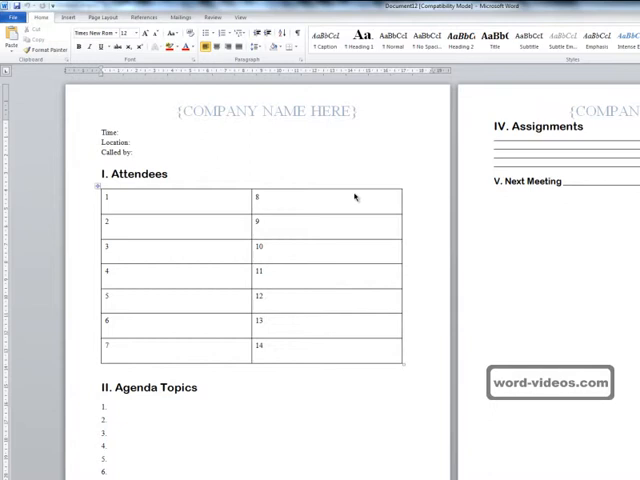
mouse_move(339, 187)
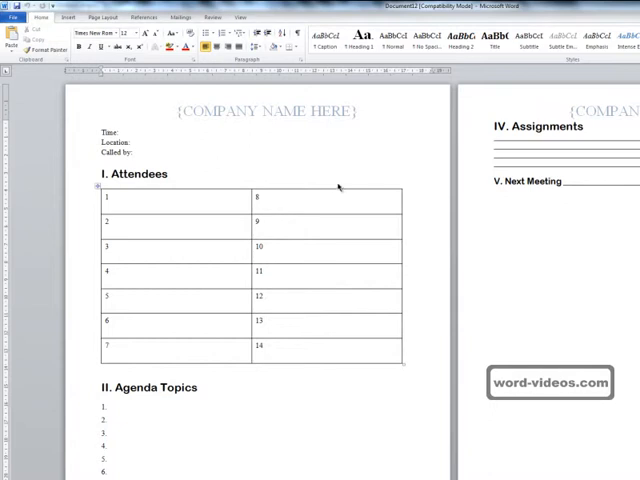
mouse_move(345, 178)
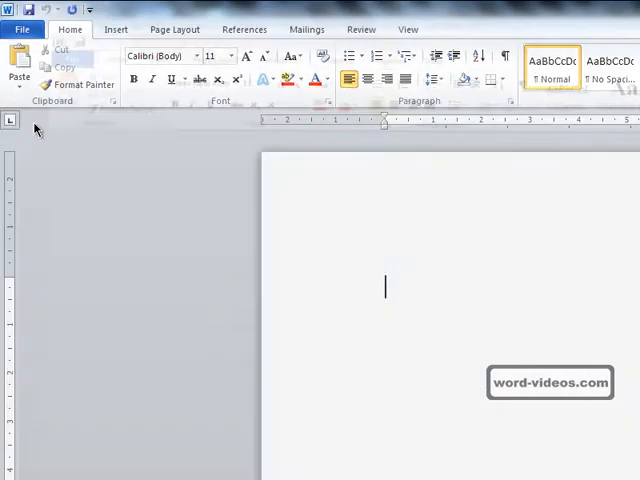
Create a new document from the 2012 One Page Business Calendar template
click(25, 28)
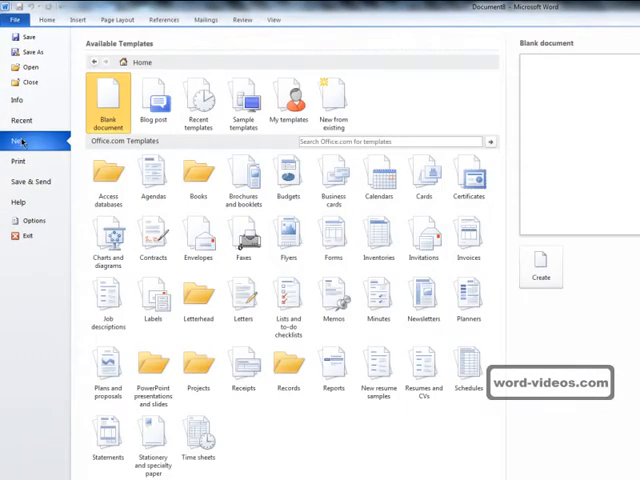
mouse_move(380, 180)
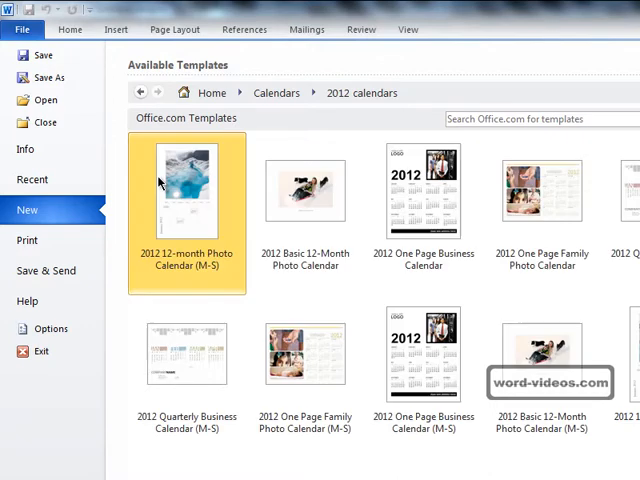
click(422, 190)
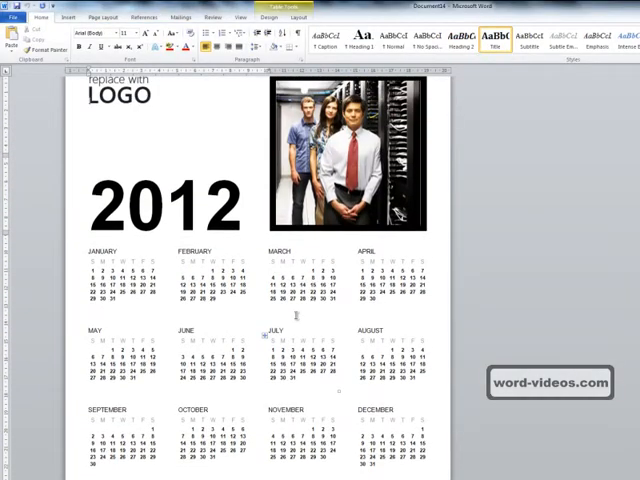
Scroll through the 2012 calendar document, then show its Backstage Info page
scroll(down, 3)
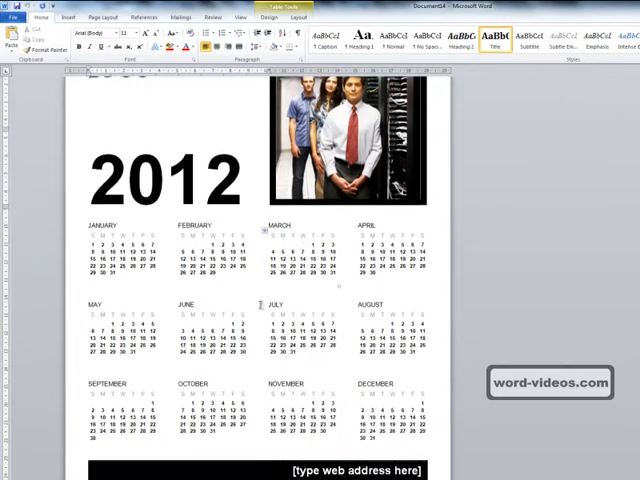
scroll(down, 3)
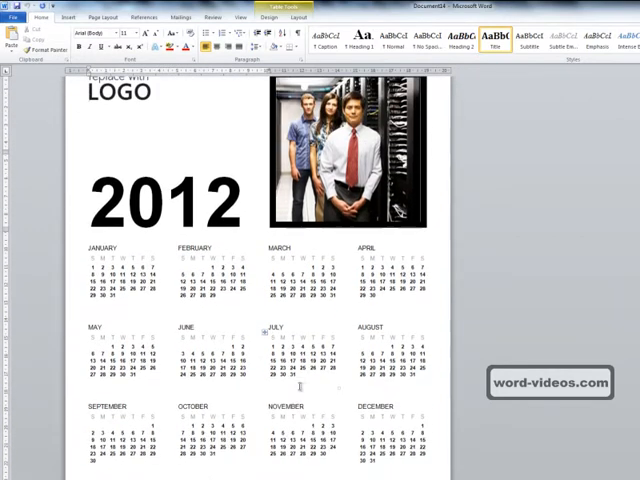
scroll(down, 3)
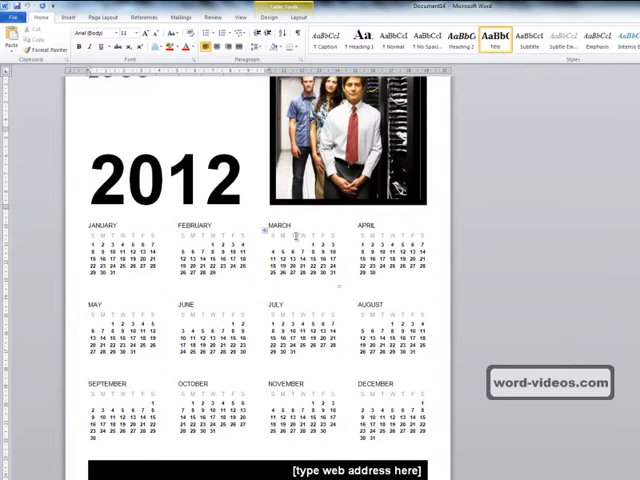
click(13, 17)
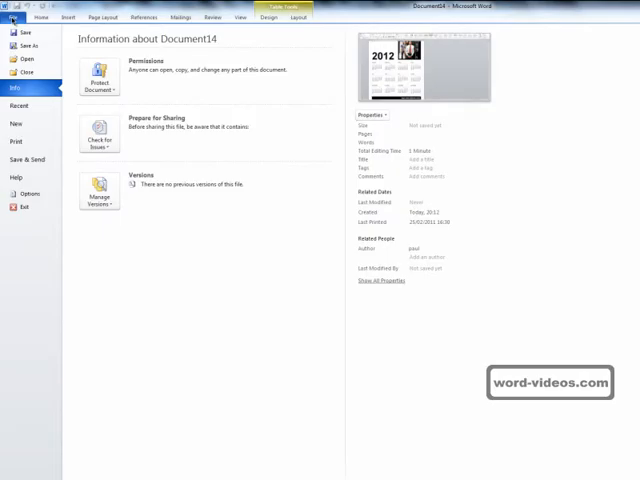
Close the calendar document and open the Office.com Calendars > 2011 calendars collection
click(38, 17)
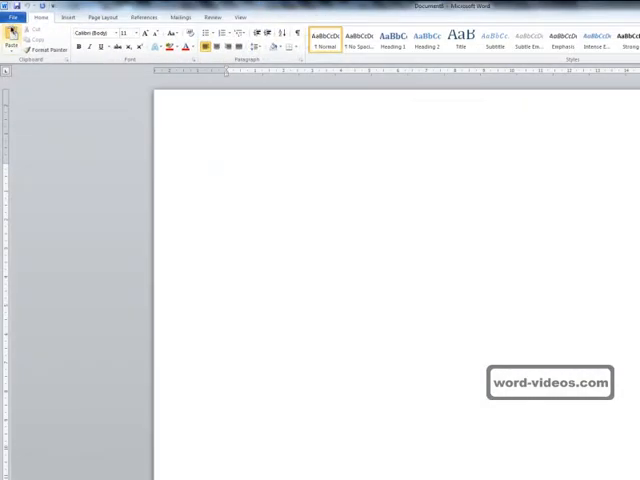
click(11, 17)
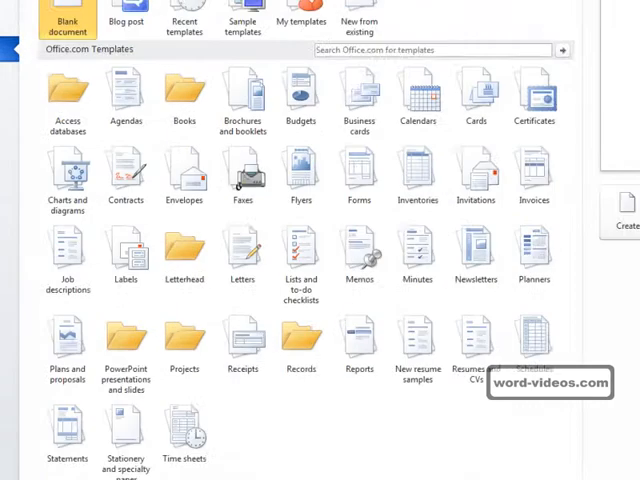
double_click(411, 95)
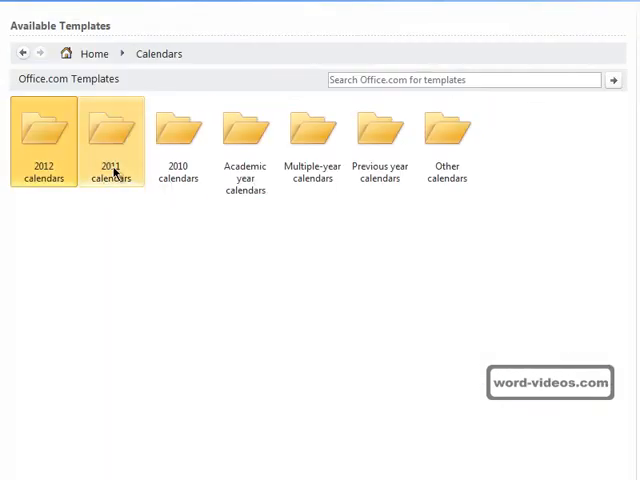
double_click(112, 130)
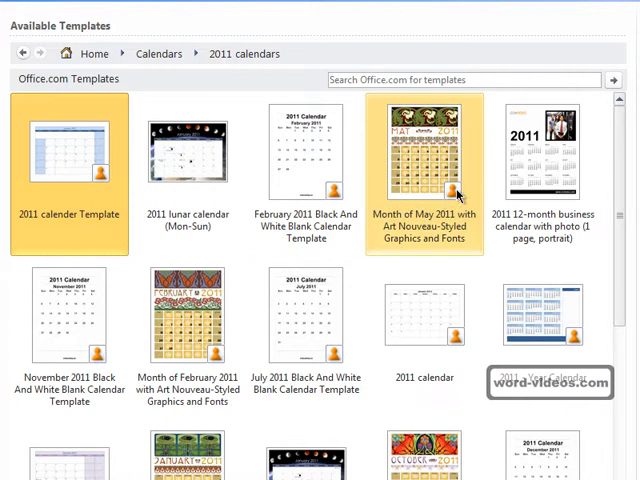
mouse_move(454, 195)
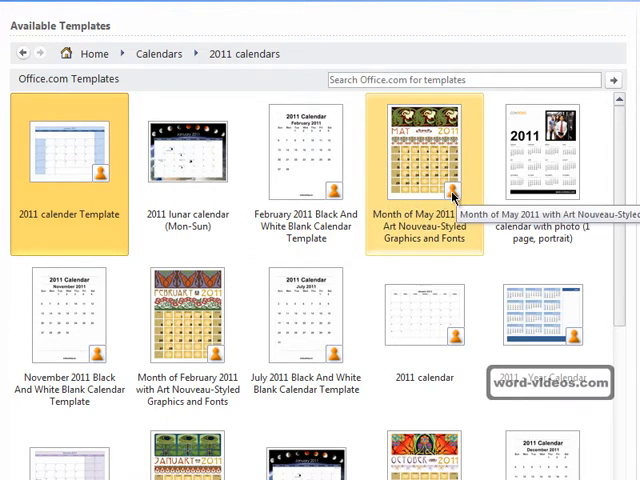
Preview the blue year-view, plain, 12-month business and Art Nouveau May 2011 calendars
click(545, 320)
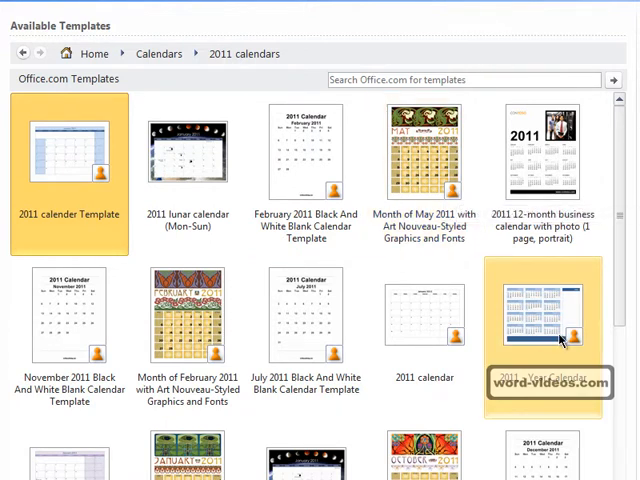
click(425, 318)
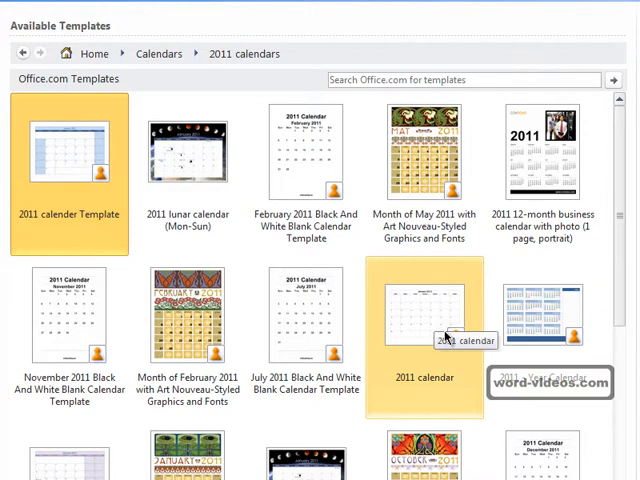
mouse_move(440, 318)
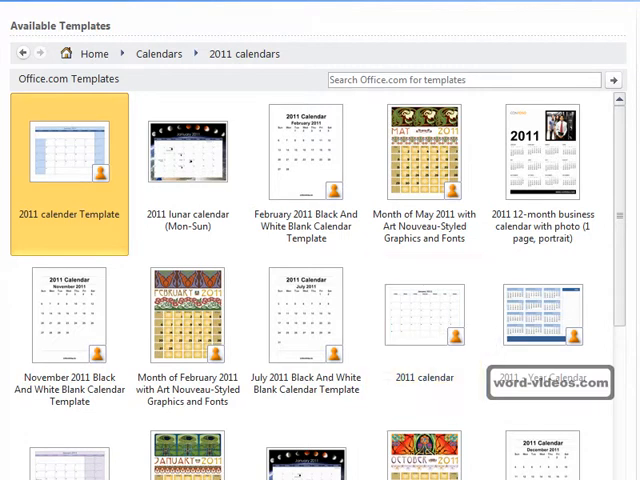
click(186, 165)
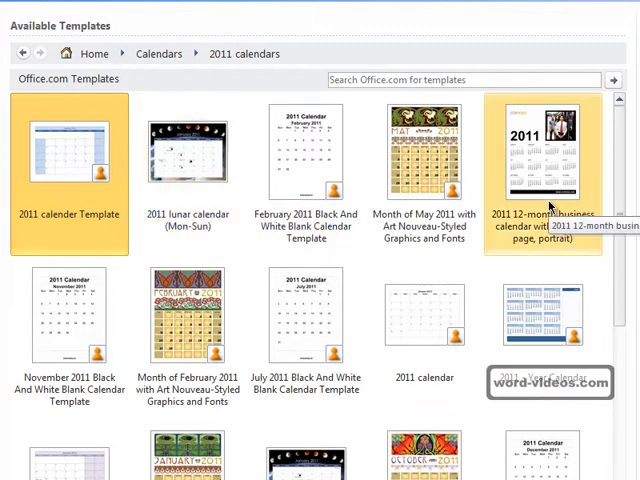
mouse_move(531, 265)
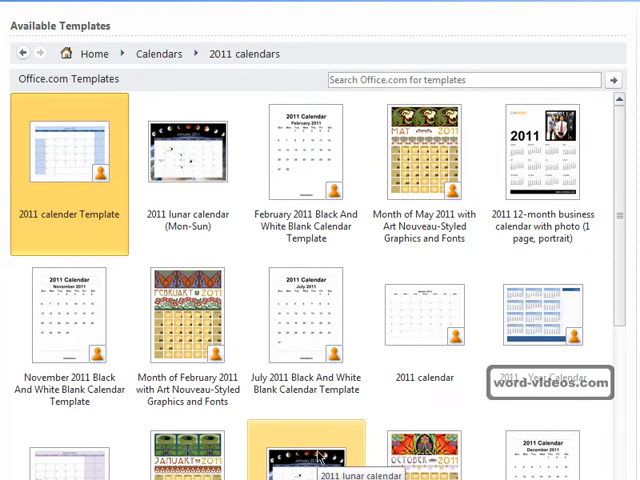
mouse_move(617, 200)
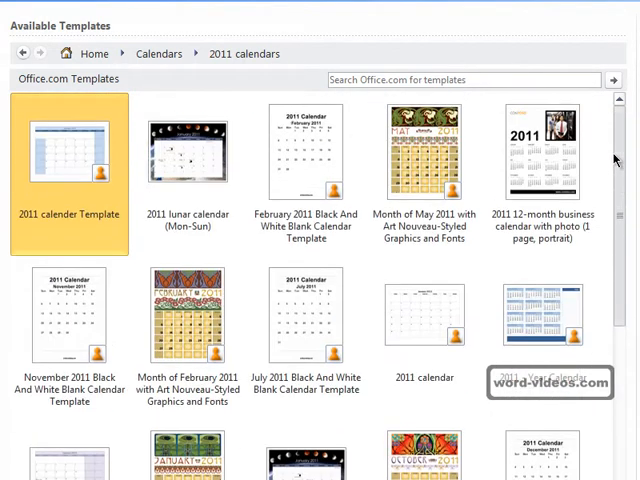
click(424, 160)
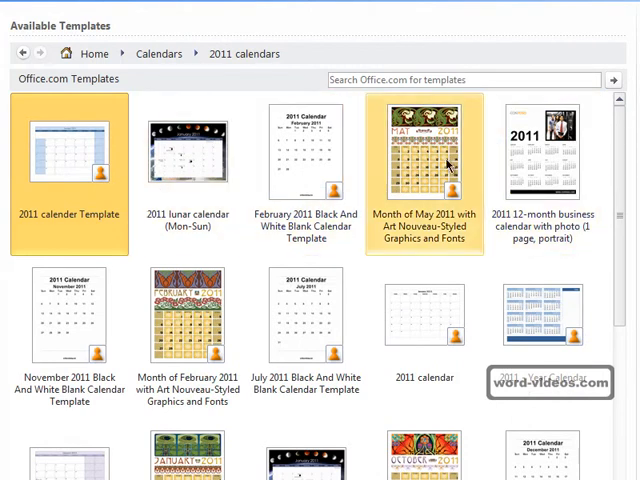
click(424, 320)
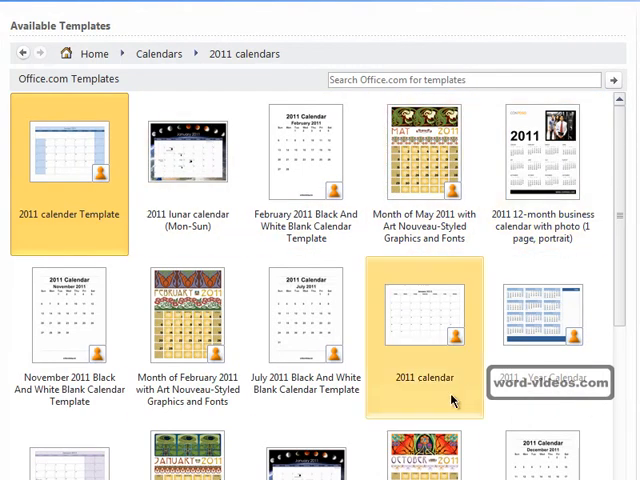